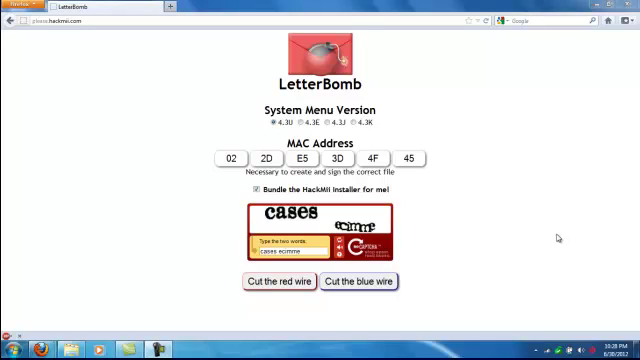
mouse_move(485, 72)
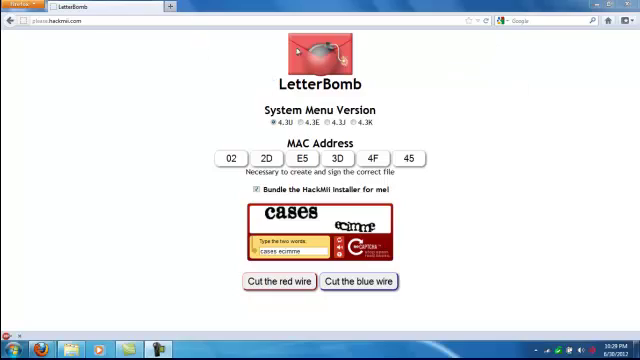
mouse_move(423, 56)
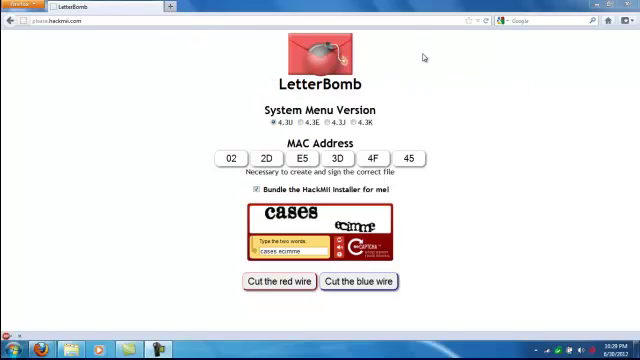
mouse_move(522, 115)
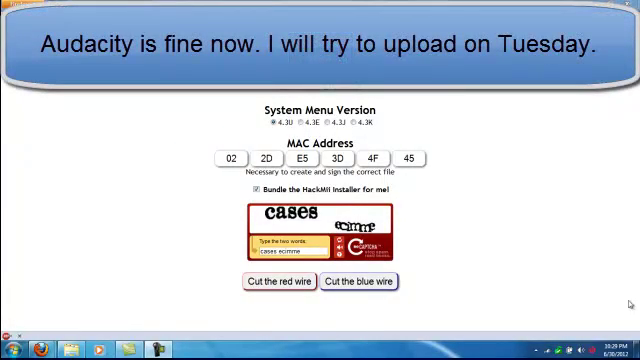
mouse_move(170, 160)
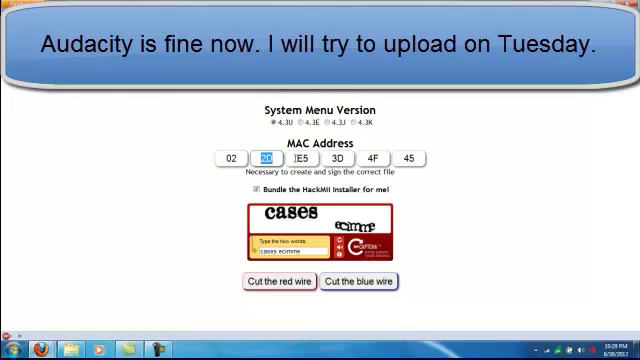
Download the LetterBomb zip and extract the private folder, boot.elf and installer to the SD card root
click(408, 158)
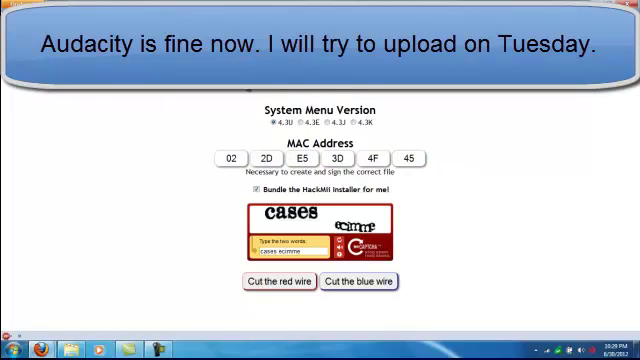
mouse_move(225, 117)
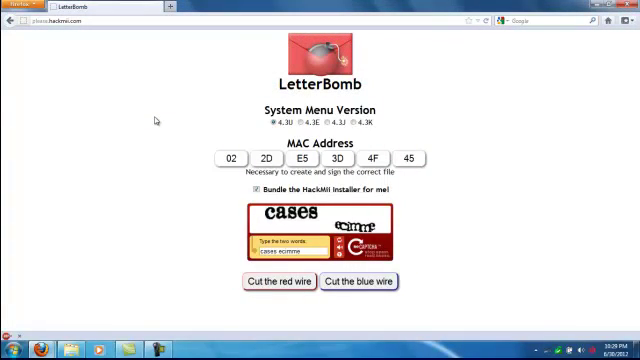
mouse_move(165, 148)
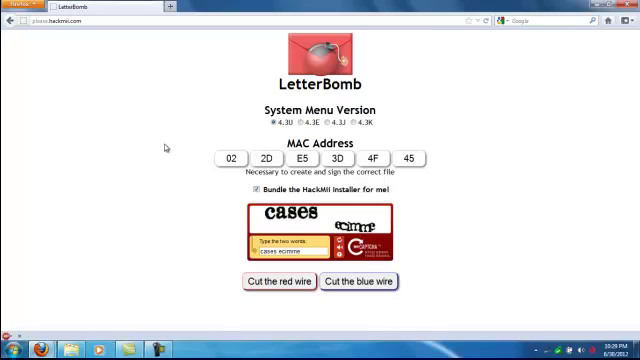
mouse_move(137, 76)
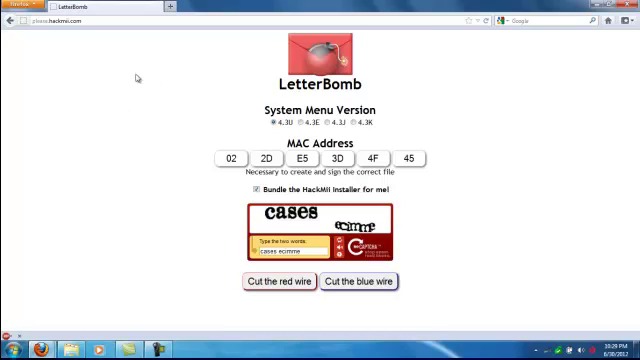
mouse_move(365, 62)
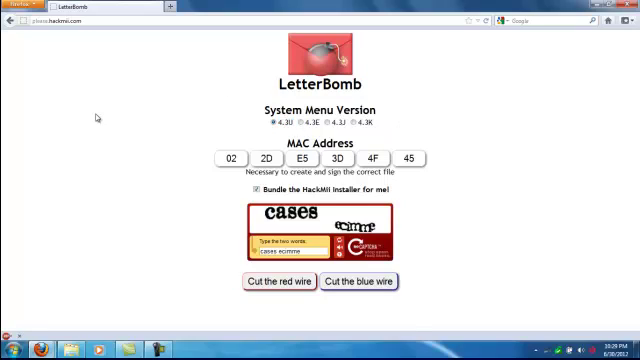
mouse_move(162, 54)
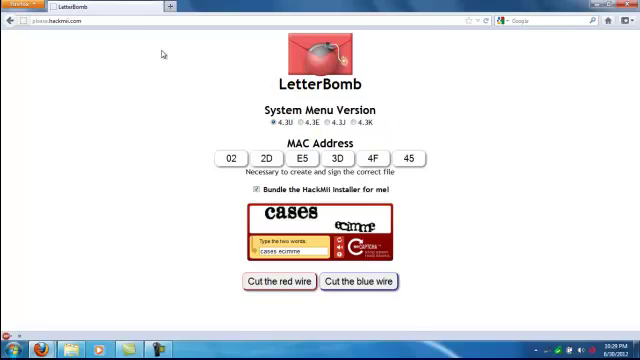
mouse_move(68, 146)
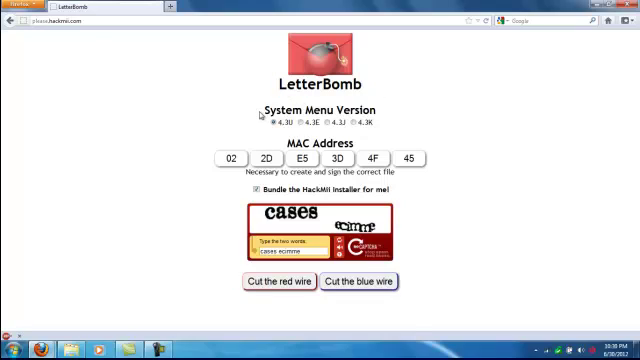
double_click(320, 109)
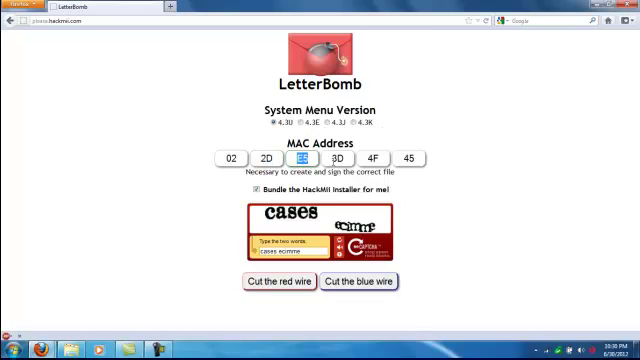
click(408, 157)
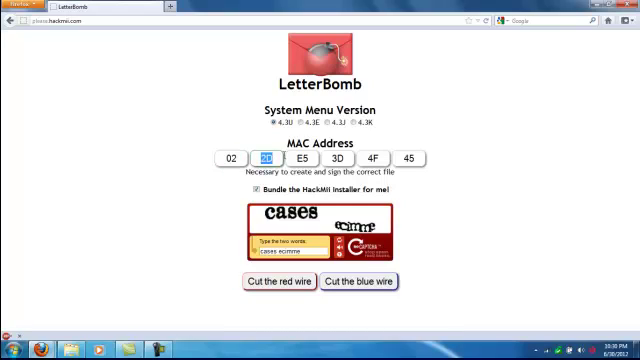
click(375, 158)
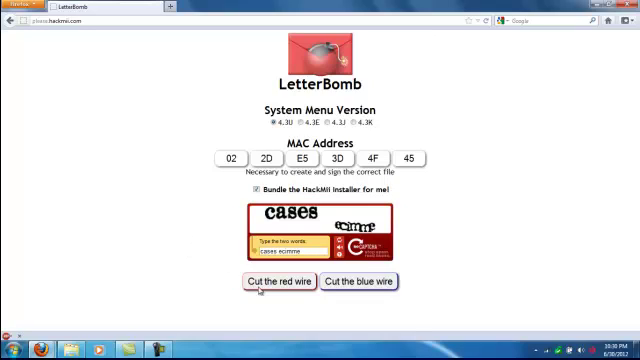
mouse_move(410, 302)
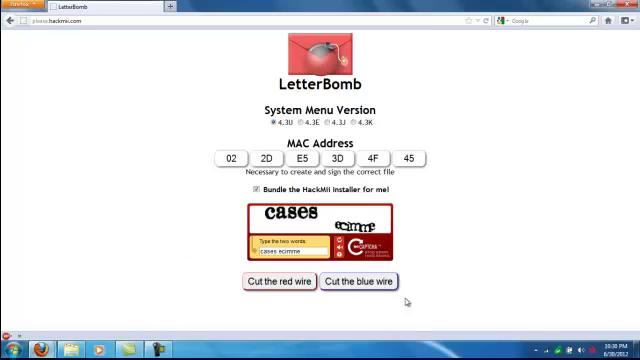
mouse_move(363, 303)
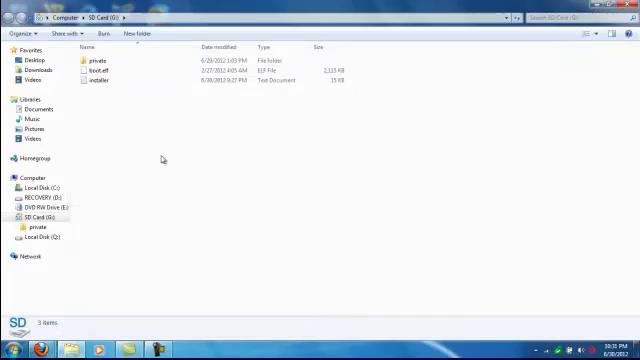
key(ctrl+a)
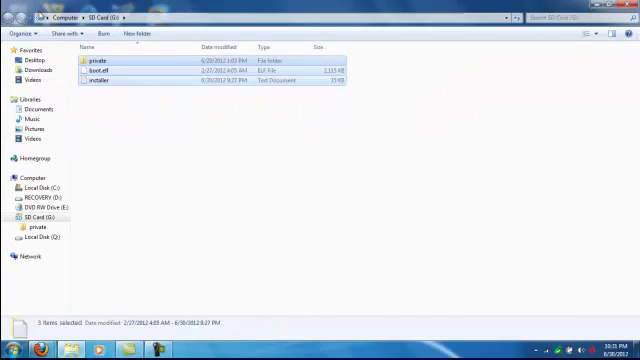
click(245, 207)
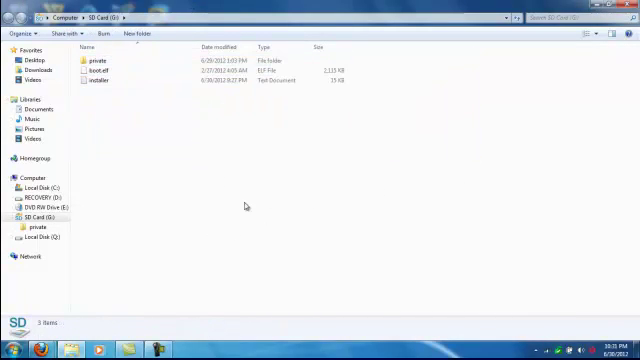
click(95, 65)
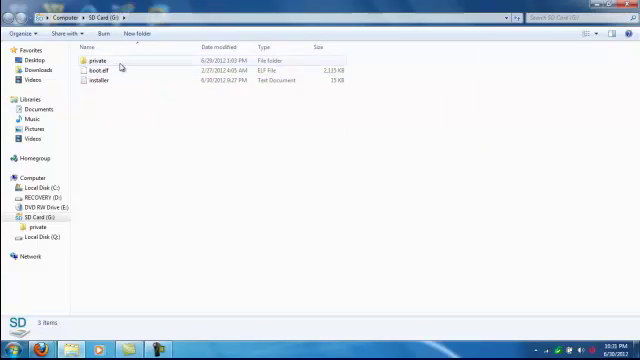
click(100, 72)
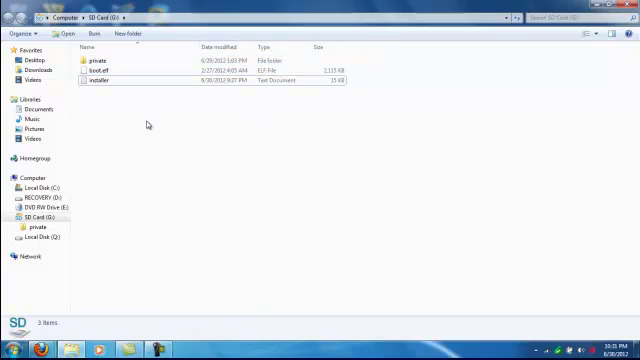
click(103, 83)
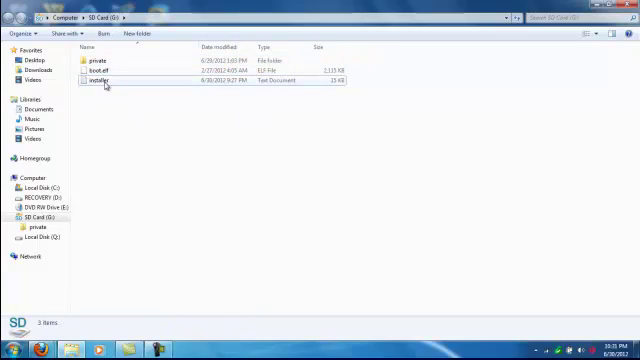
click(98, 60)
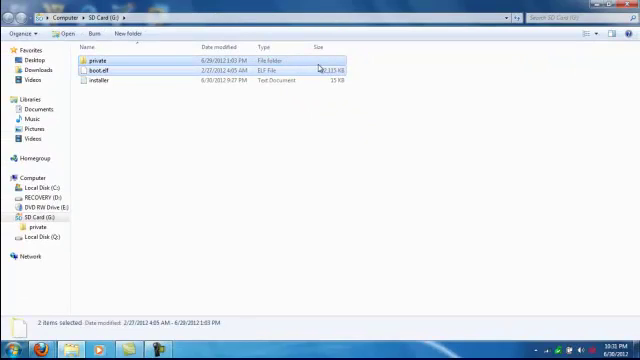
click(95, 82)
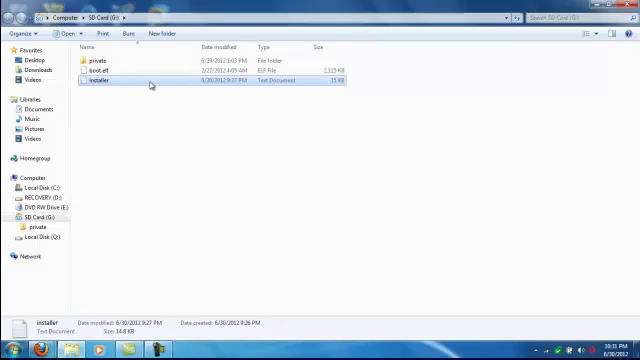
mouse_move(199, 111)
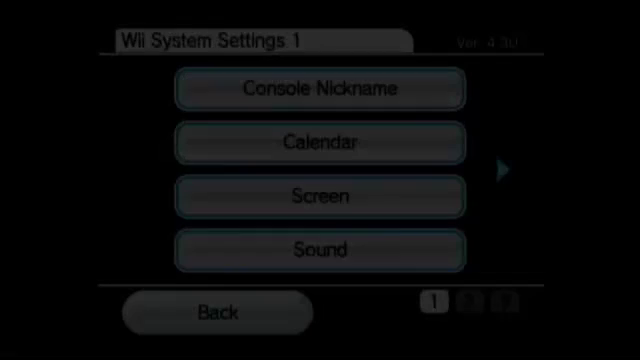
View the console's MAC address under Internet > Console Information on settings page 2
click(505, 169)
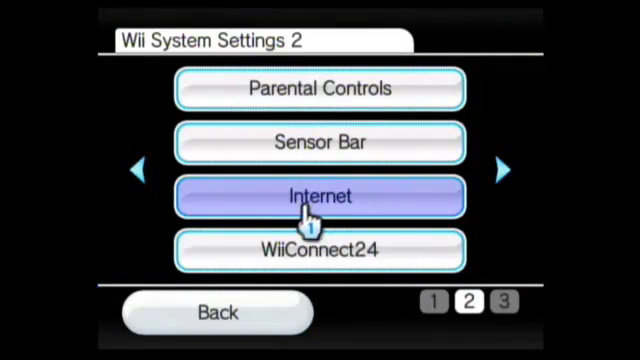
click(318, 196)
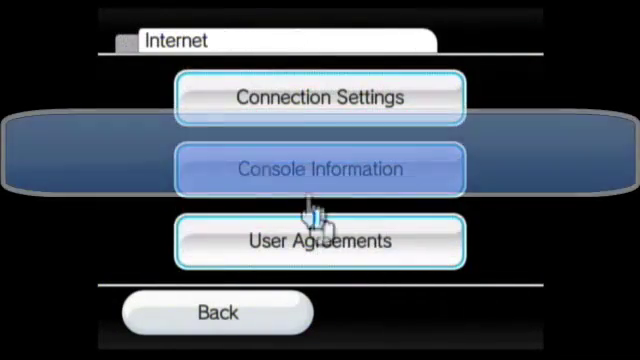
click(318, 169)
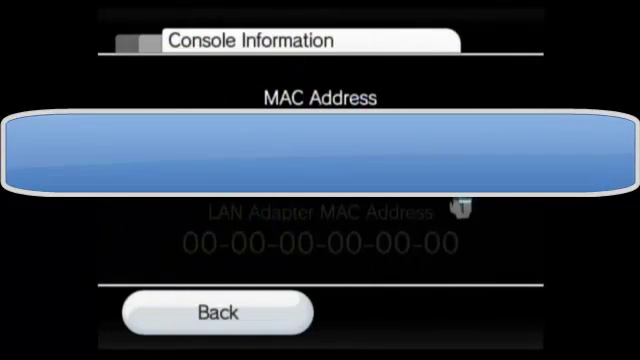
mouse_move(213, 312)
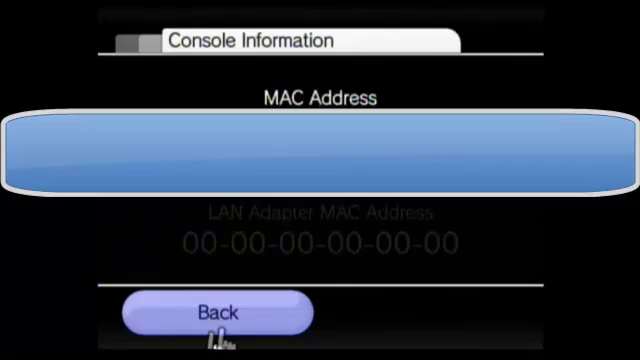
Back out through the settings pages and leave the Wii options screen
click(217, 313)
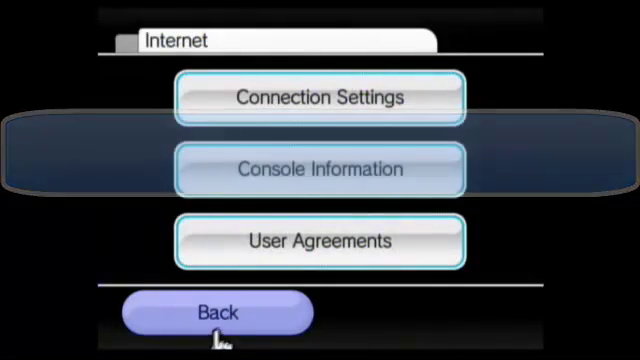
click(217, 312)
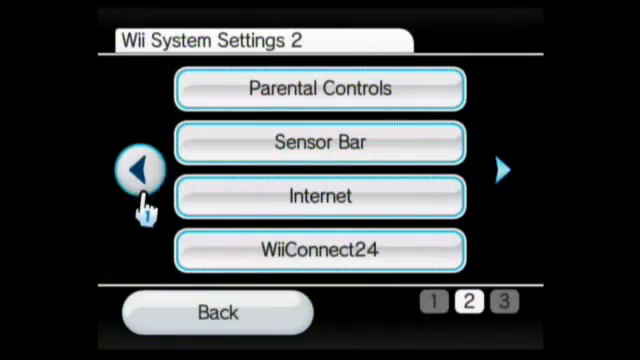
click(138, 167)
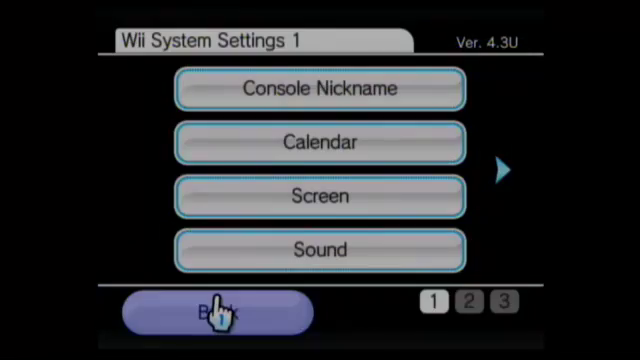
click(214, 312)
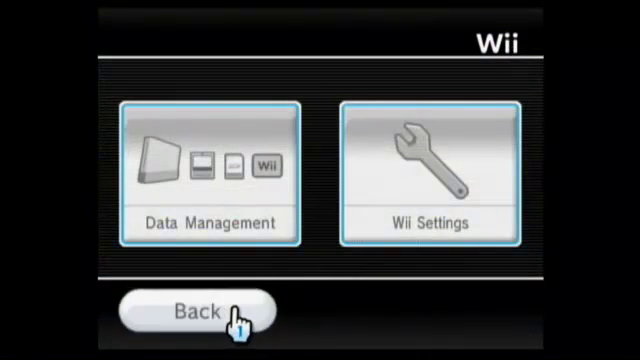
click(198, 311)
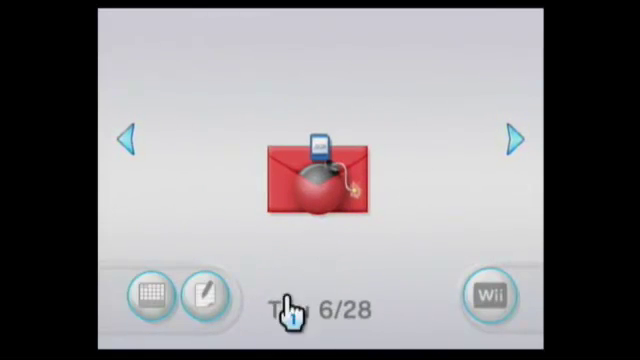
Launch the HackMii Installer from the LetterBomb envelope on the Message Board
click(320, 180)
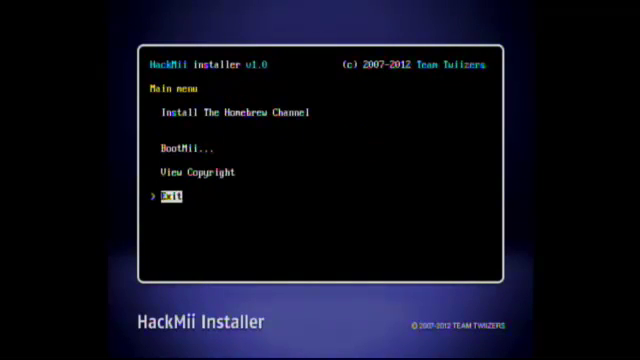
Install The Homebrew Channel, continue after SUCCESS and exit to the running Homebrew Channel
key(up)
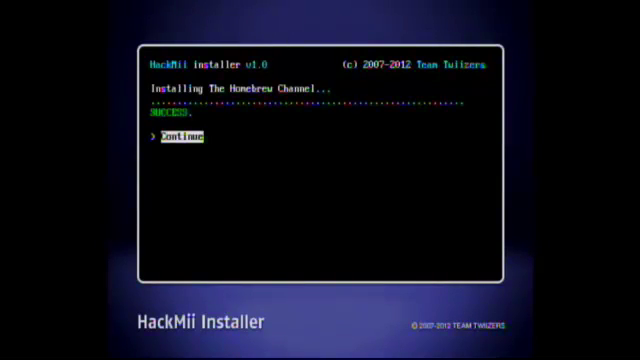
click(174, 138)
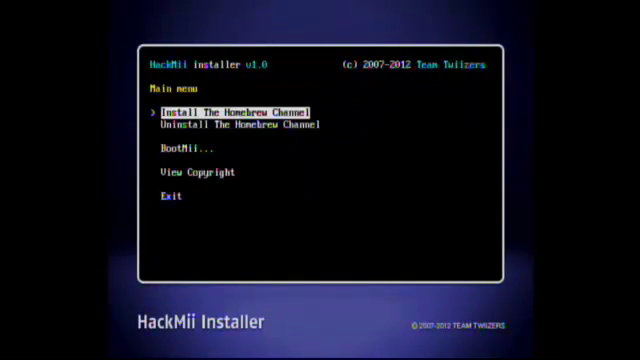
click(233, 110)
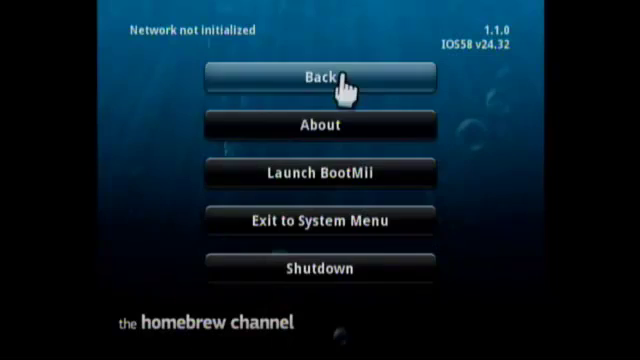